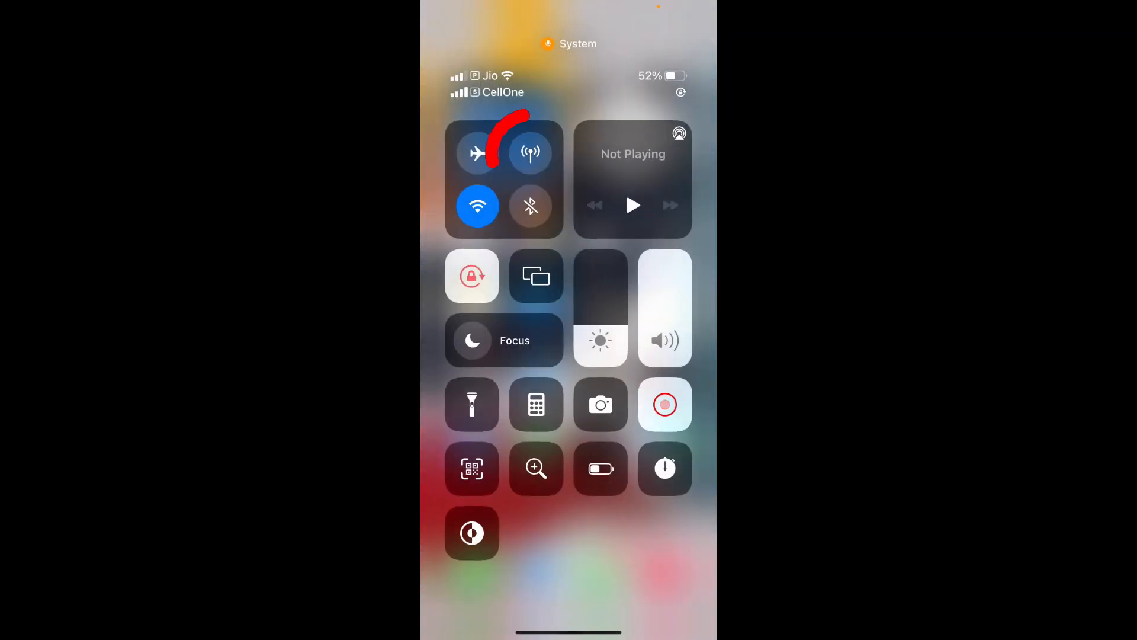
Step: Switch mobile data on with the Control Center antenna button, then dismiss Control Center
{"action": "left_click", "coordinate": [531, 153]}
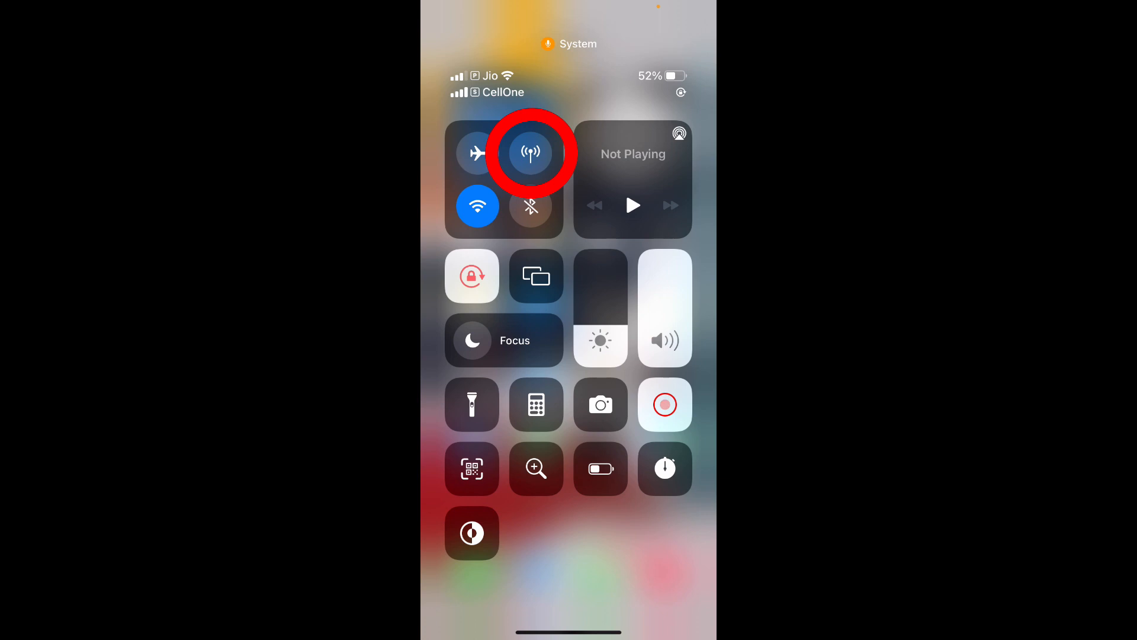
{"action": "left_click", "coordinate": [530, 154]}
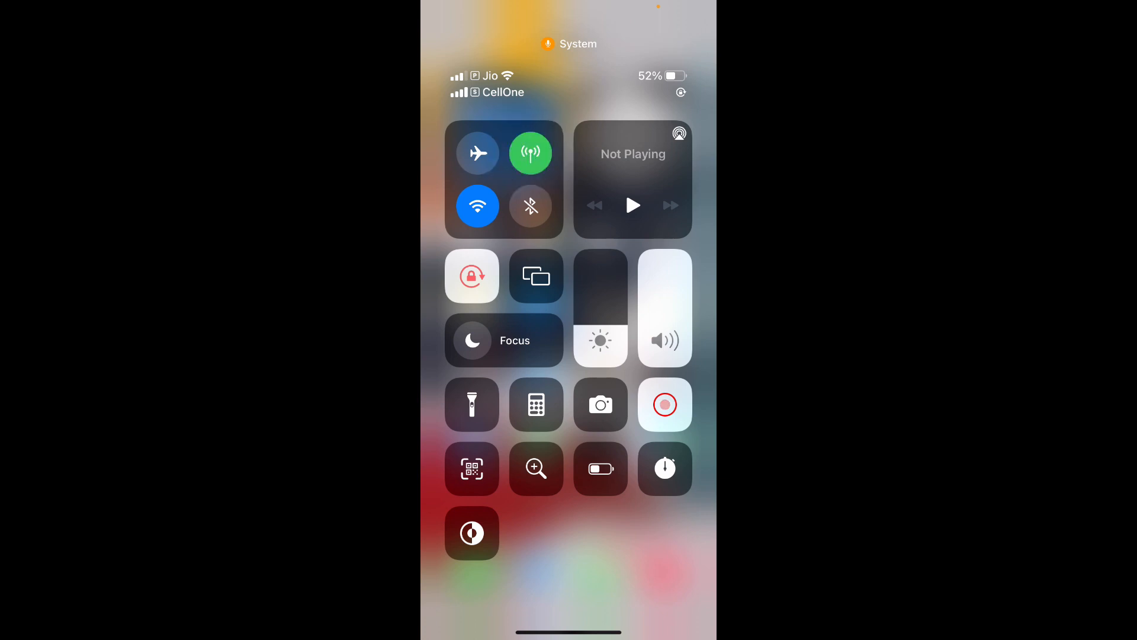
{"action": "left_click", "coordinate": [478, 206]}
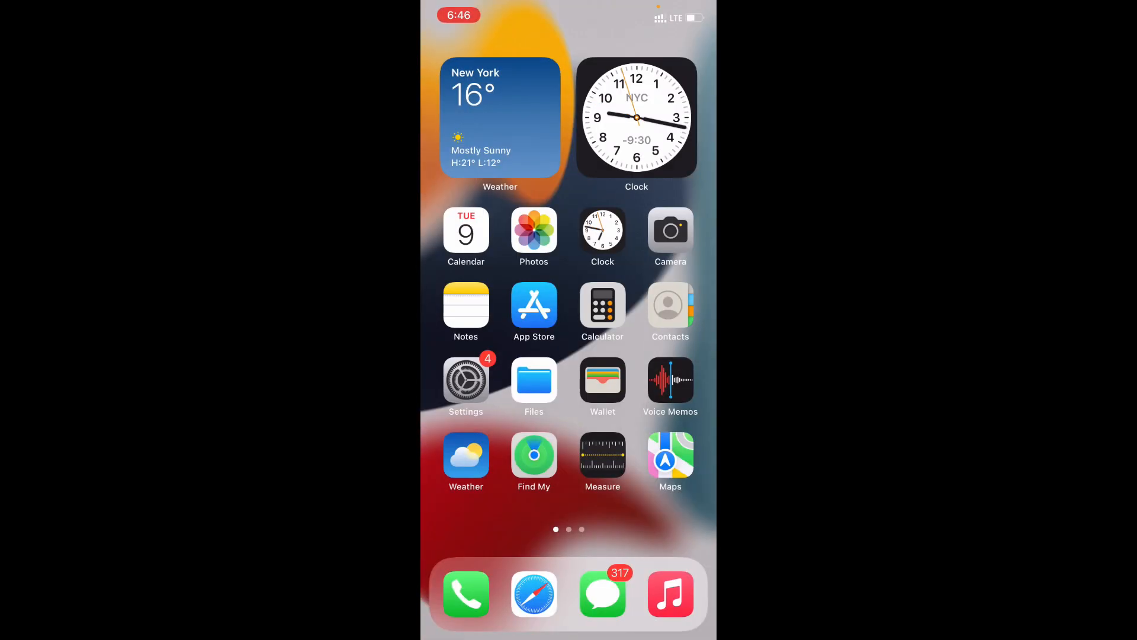
Step: Open Settings, view the Personal Hotspot and Cellular pages, then return to the main list
{"action": "left_click", "coordinate": [466, 381]}
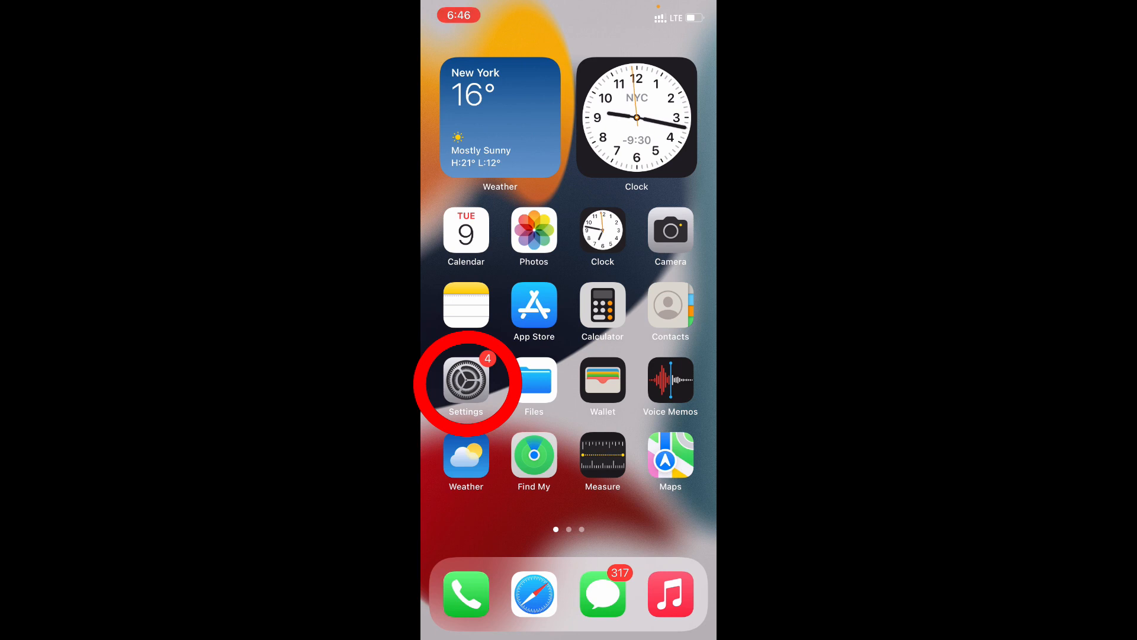
{"action": "left_click", "coordinate": [466, 380]}
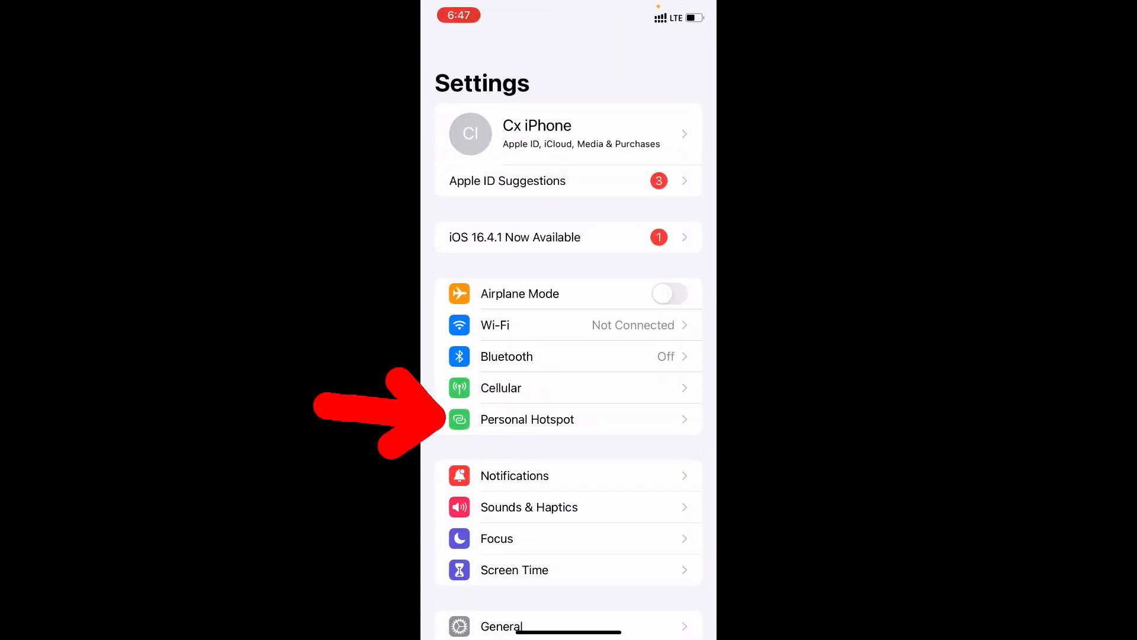
{"action": "left_click", "coordinate": [527, 419]}
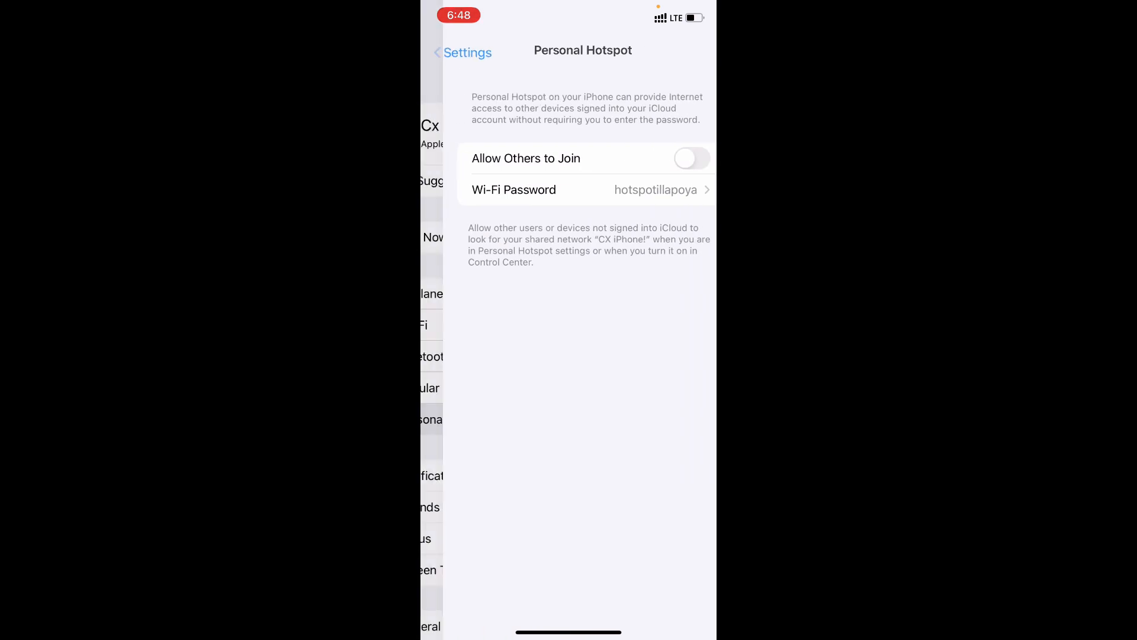
{"action": "left_click", "coordinate": [467, 52]}
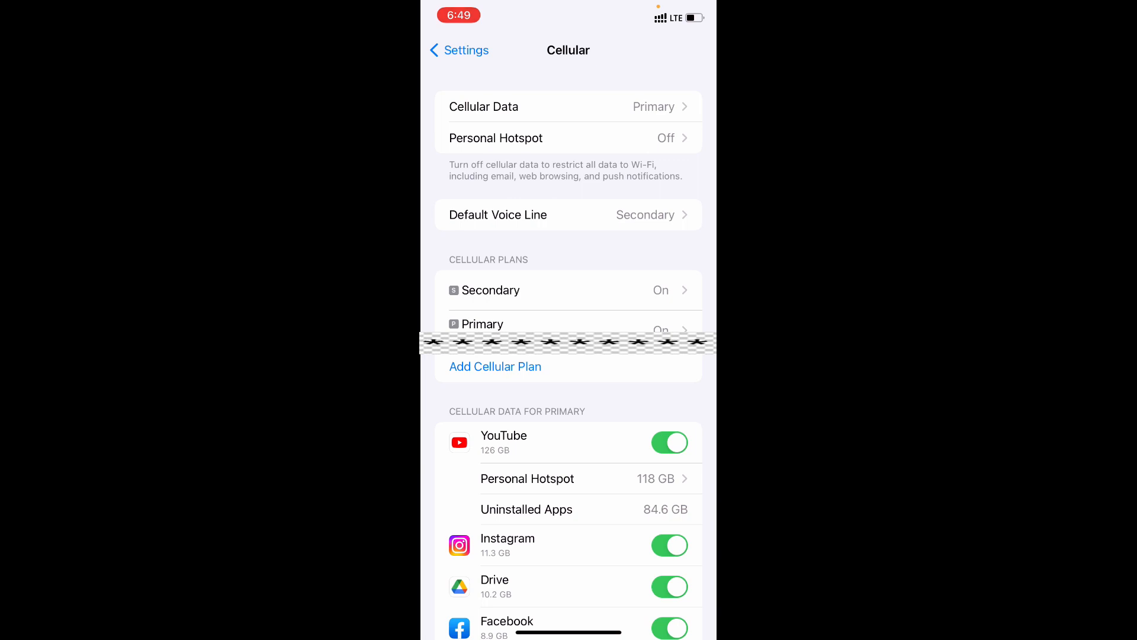
{"action": "left_click", "coordinate": [457, 50]}
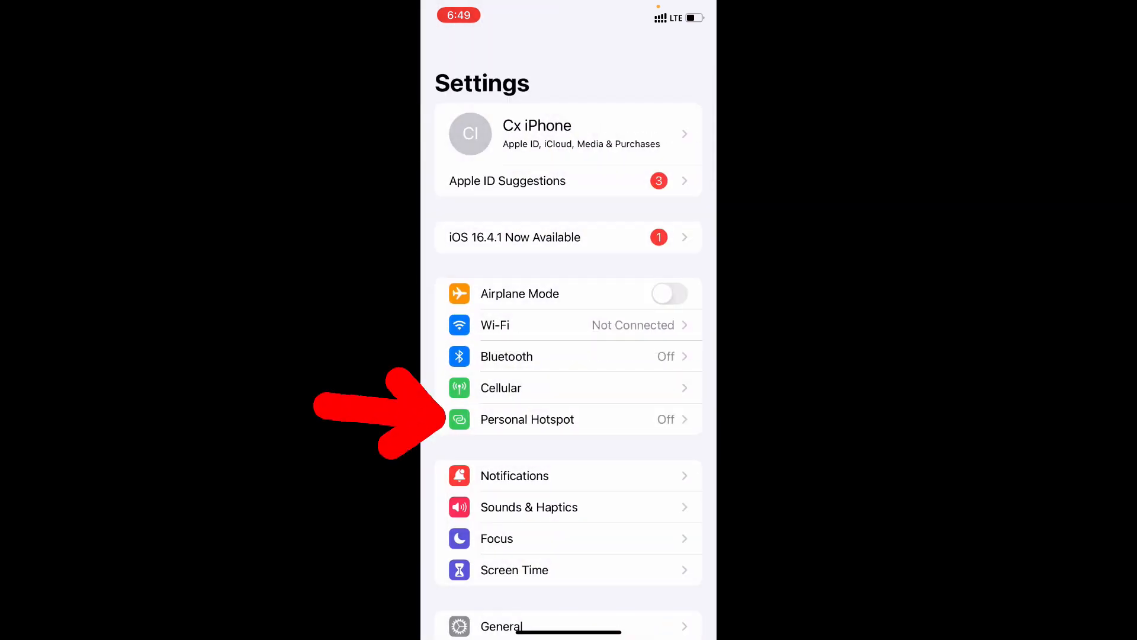
Step: Switch on Allow Others to Join under Personal Hotspot and open the Wi-Fi Password editor
{"action": "left_click", "coordinate": [527, 419]}
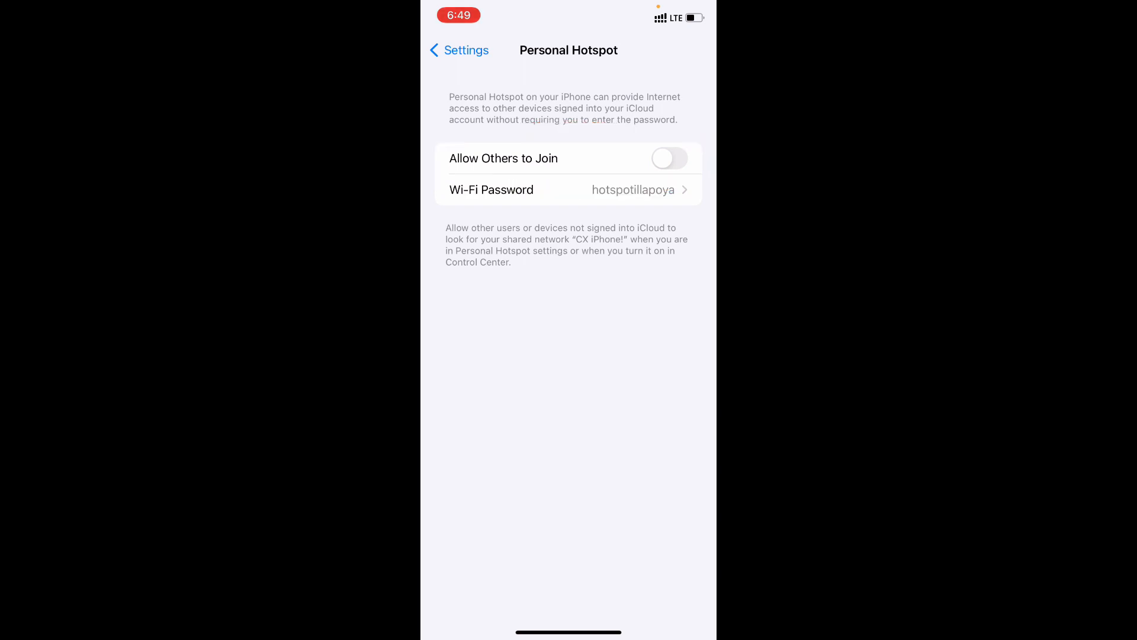
{"action": "left_click", "coordinate": [670, 158]}
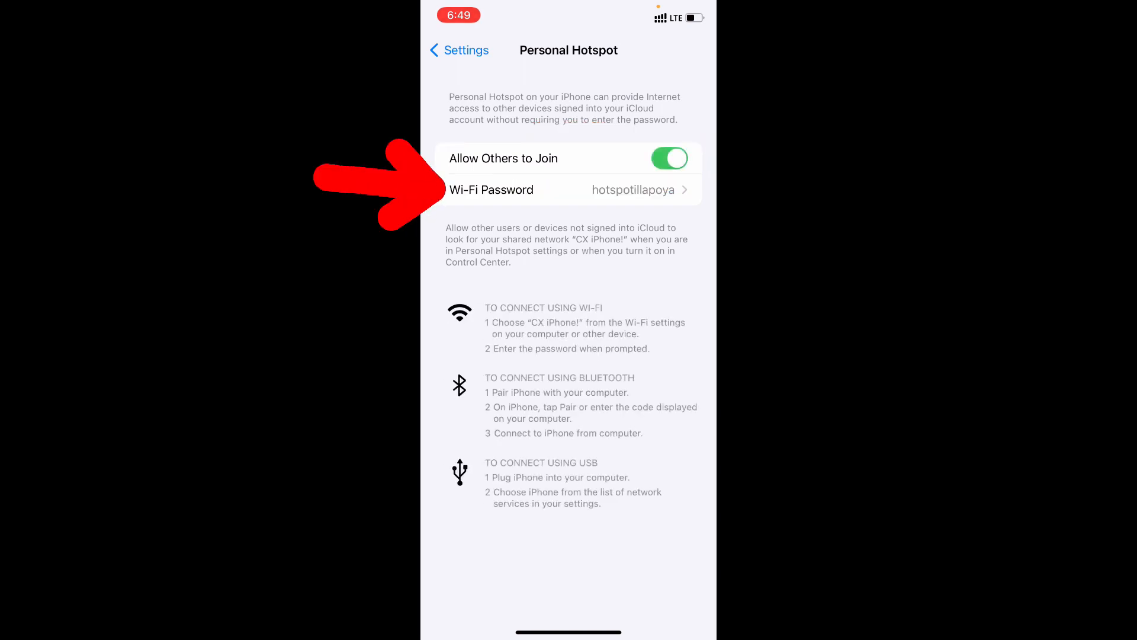
{"action": "left_click", "coordinate": [569, 189]}
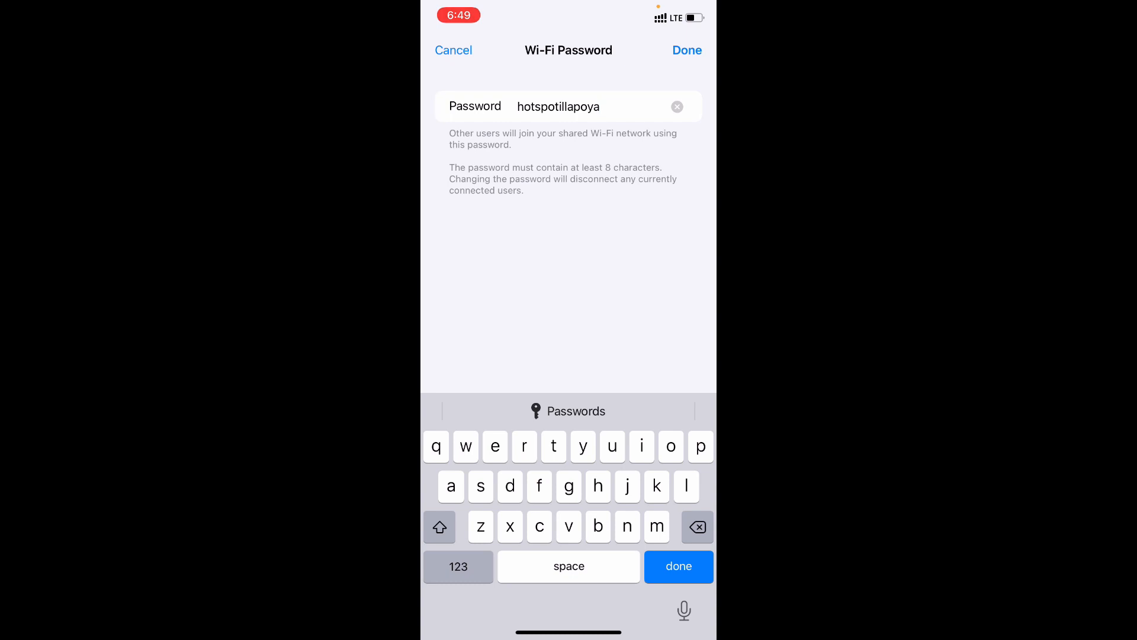
{"action": "left_click", "coordinate": [677, 106]}
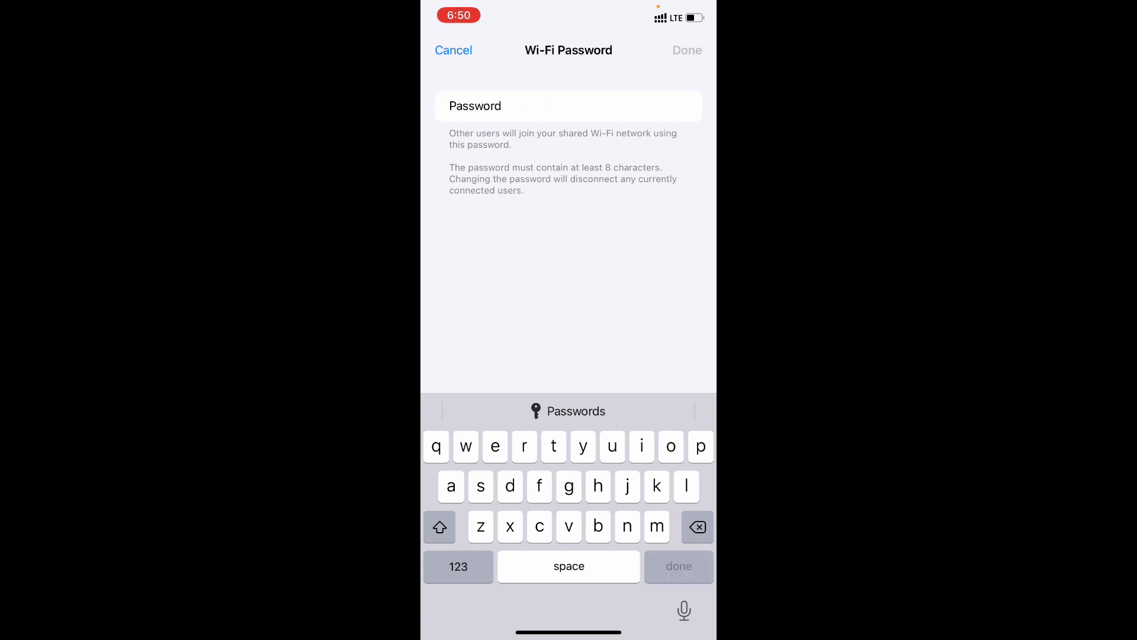
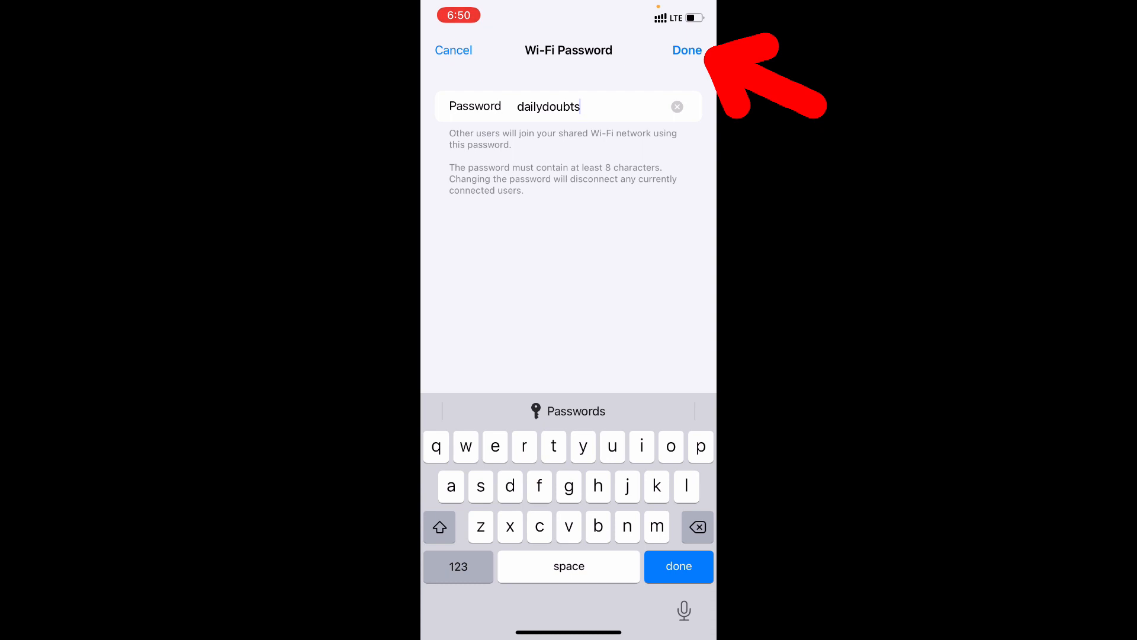
{"action": "left_click", "coordinate": [688, 49]}
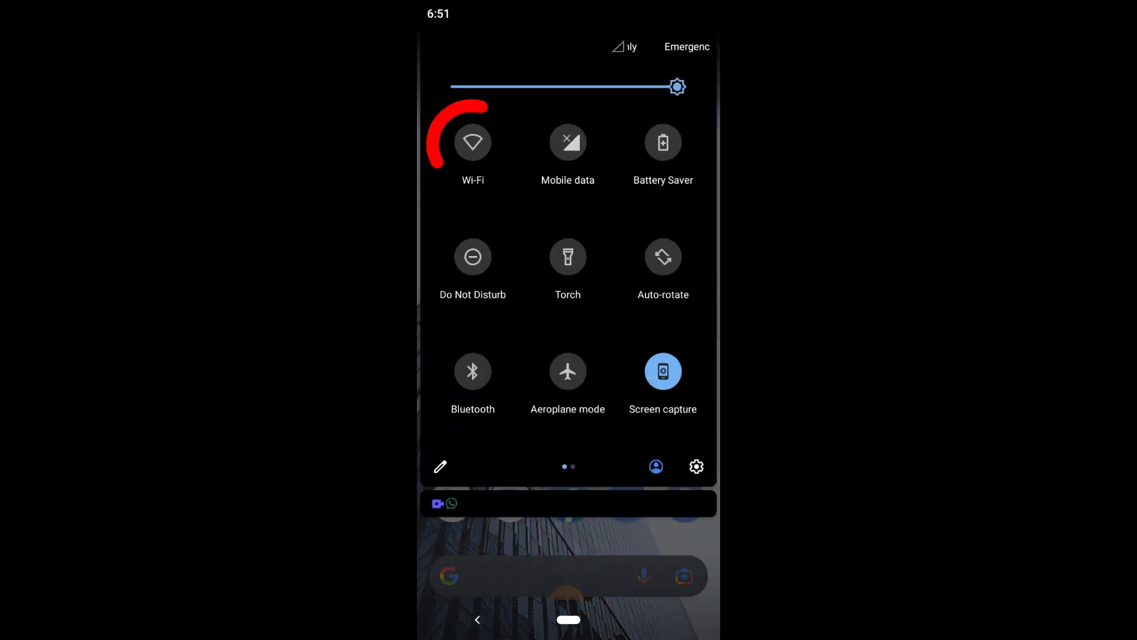
Step: Open Android Wi-Fi settings from Quick Settings and turn Use Wi-Fi on
{"action": "left_click", "coordinate": [473, 143]}
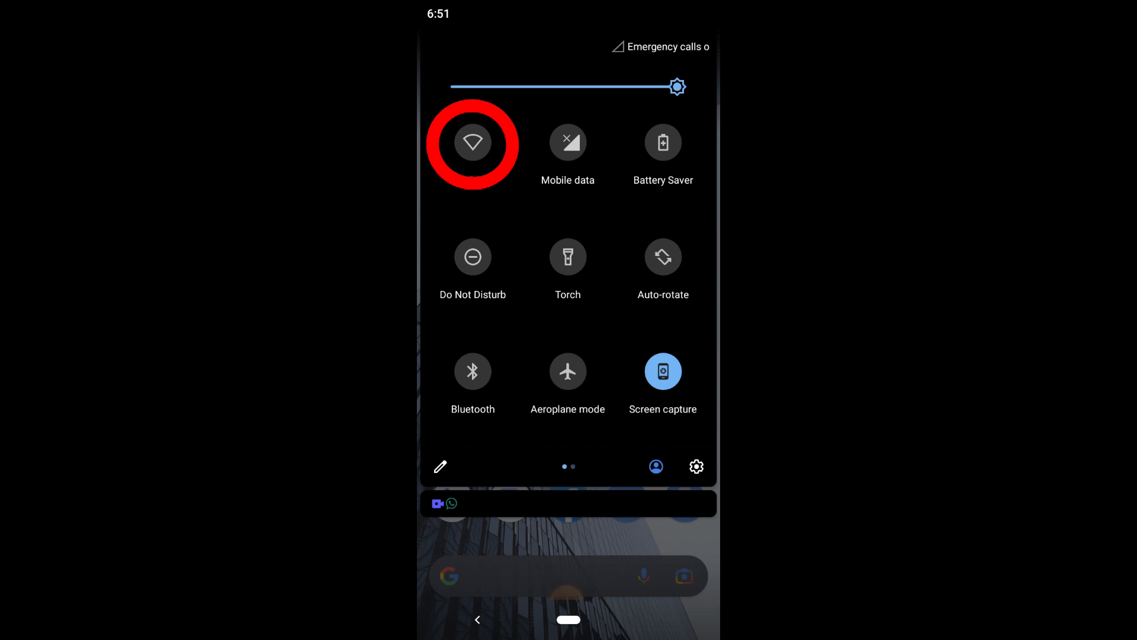
{"action": "left_click", "coordinate": [473, 143]}
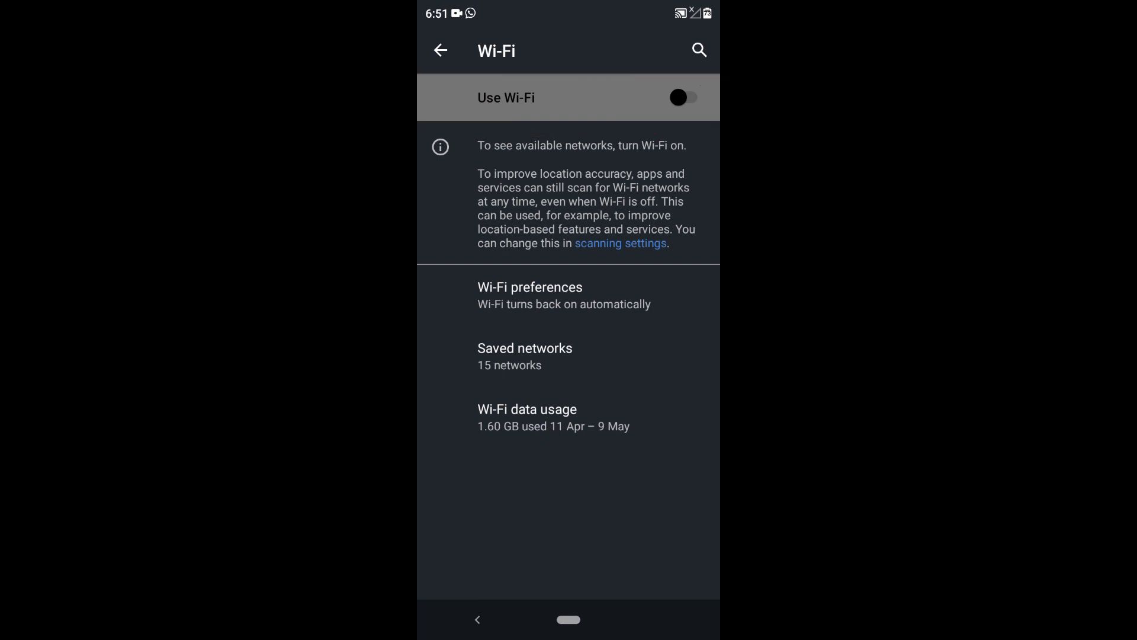
{"action": "left_click", "coordinate": [684, 97]}
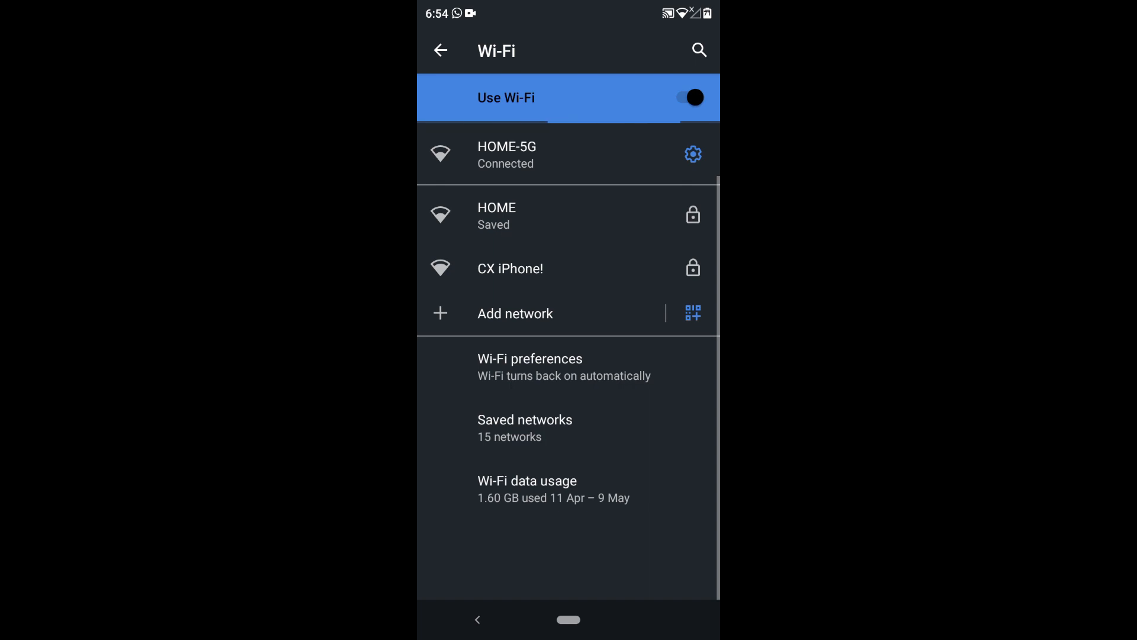
{"action": "left_click", "coordinate": [543, 268]}
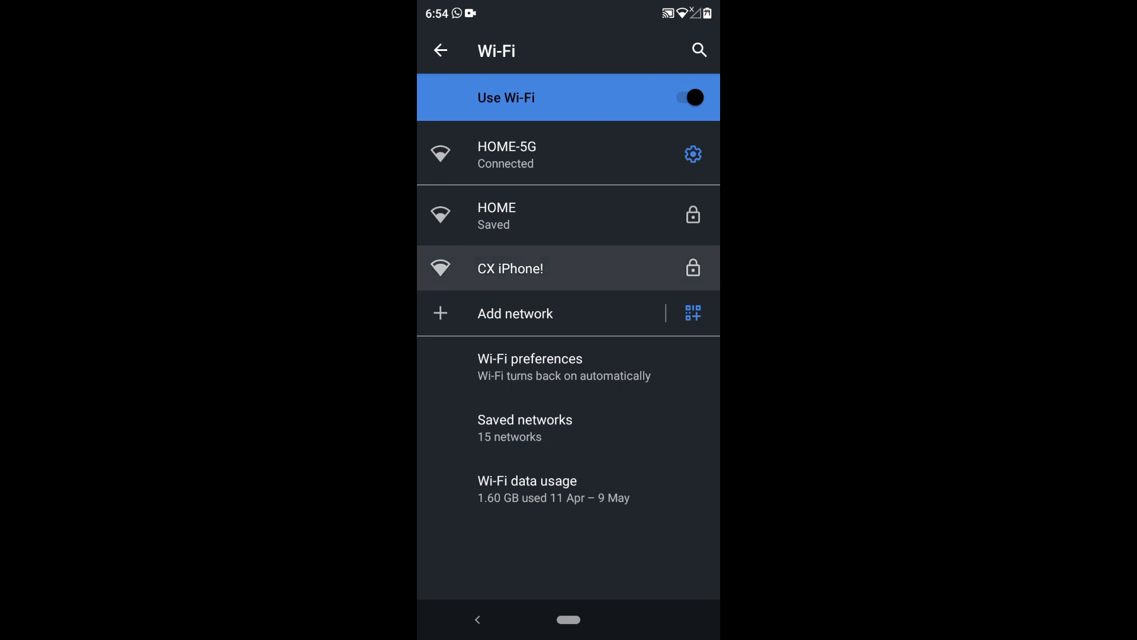
{"action": "left_click", "coordinate": [511, 268]}
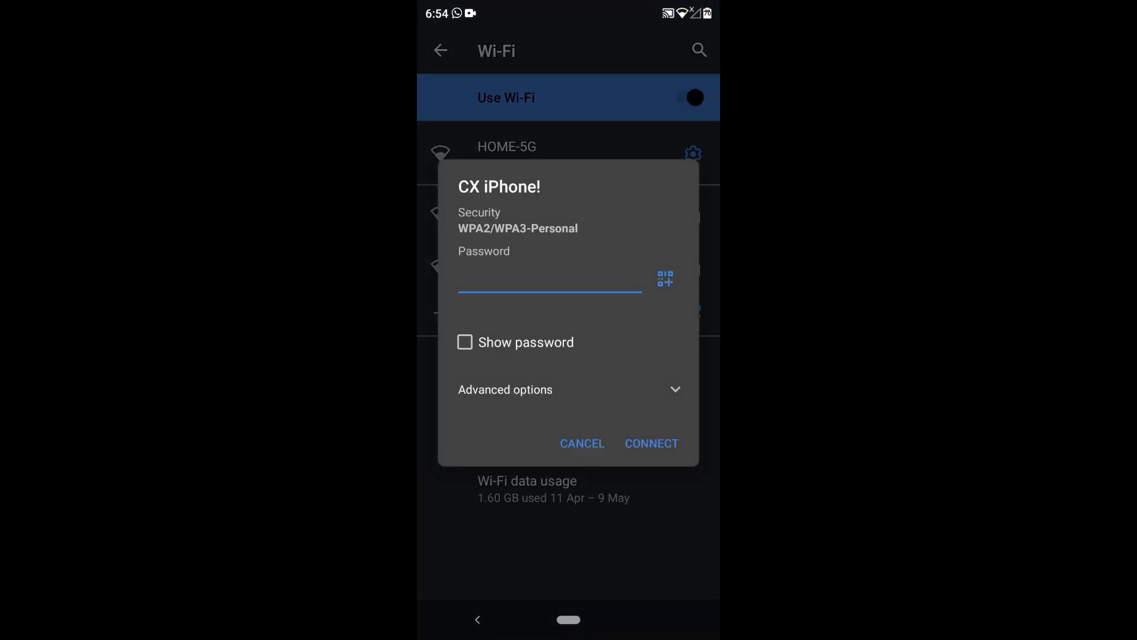
{"action": "left_click", "coordinate": [549, 288]}
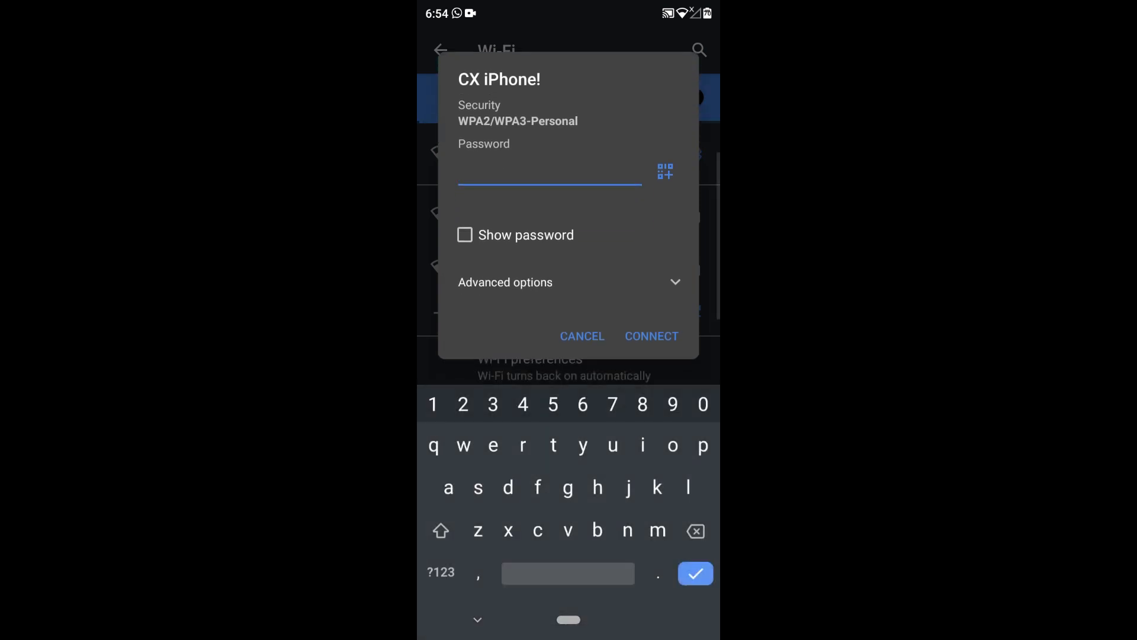
{"action": "left_click", "coordinate": [550, 174]}
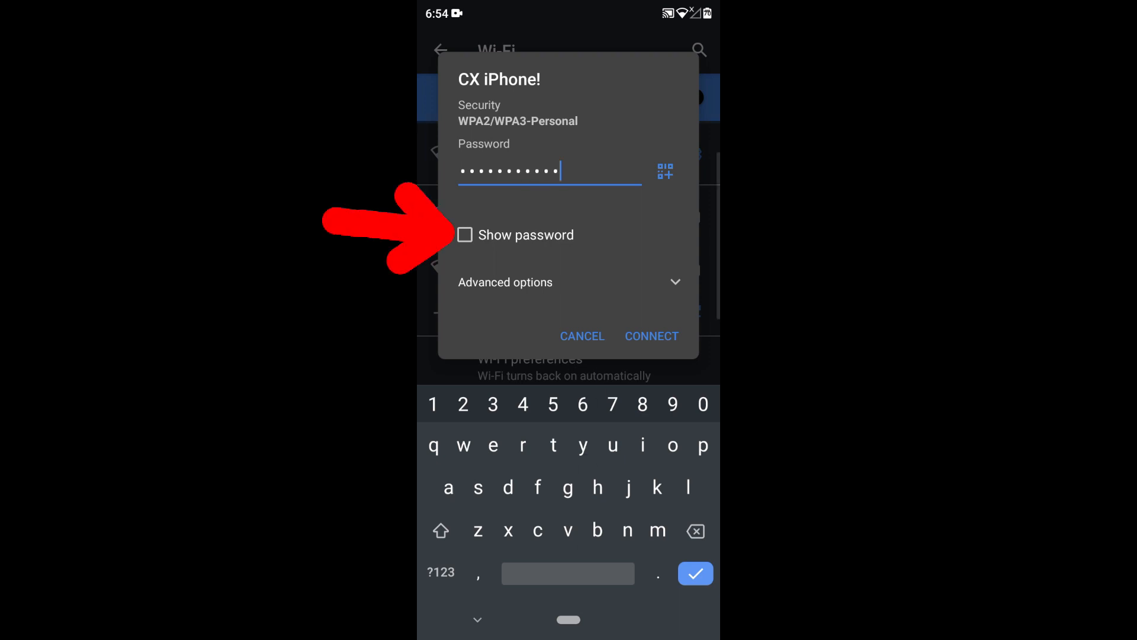
{"action": "left_click", "coordinate": [465, 234]}
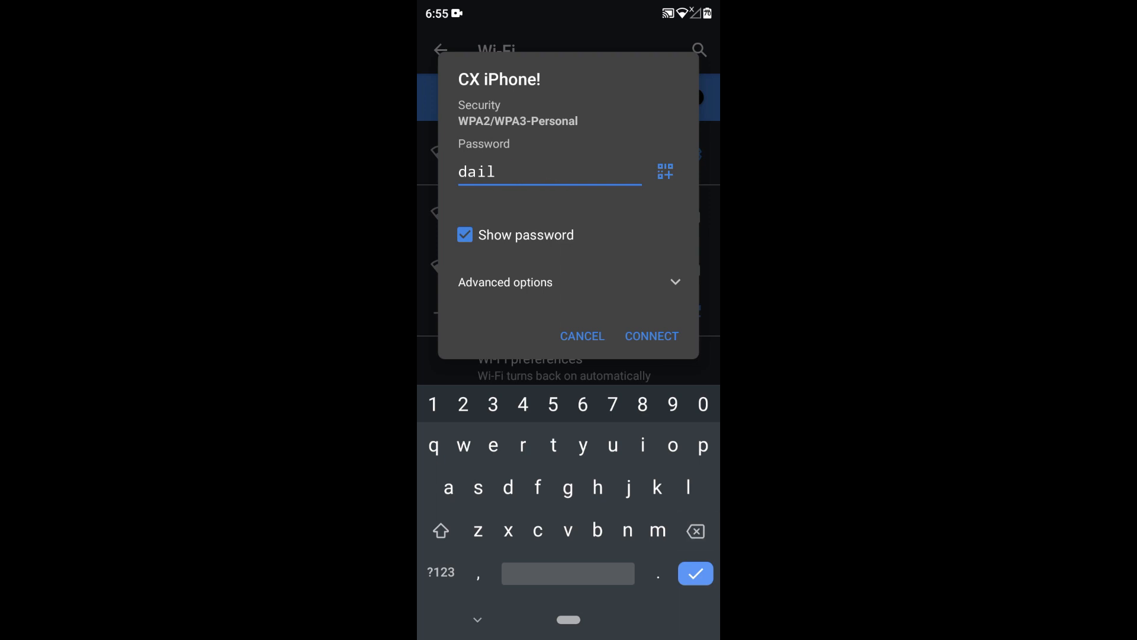
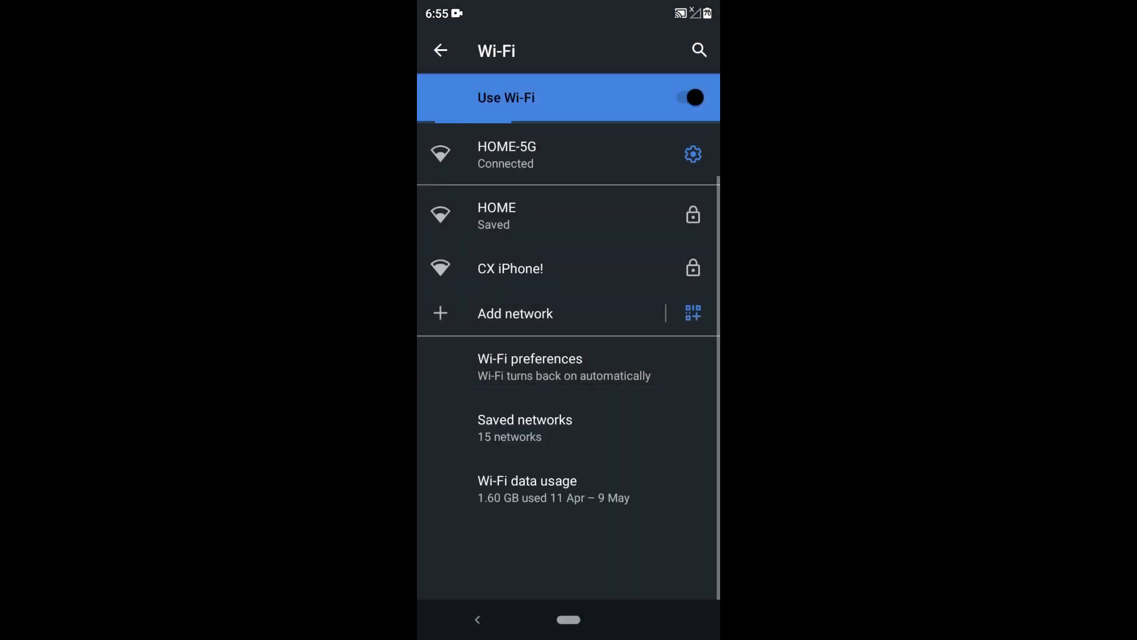
{"action": "left_click", "coordinate": [510, 269]}
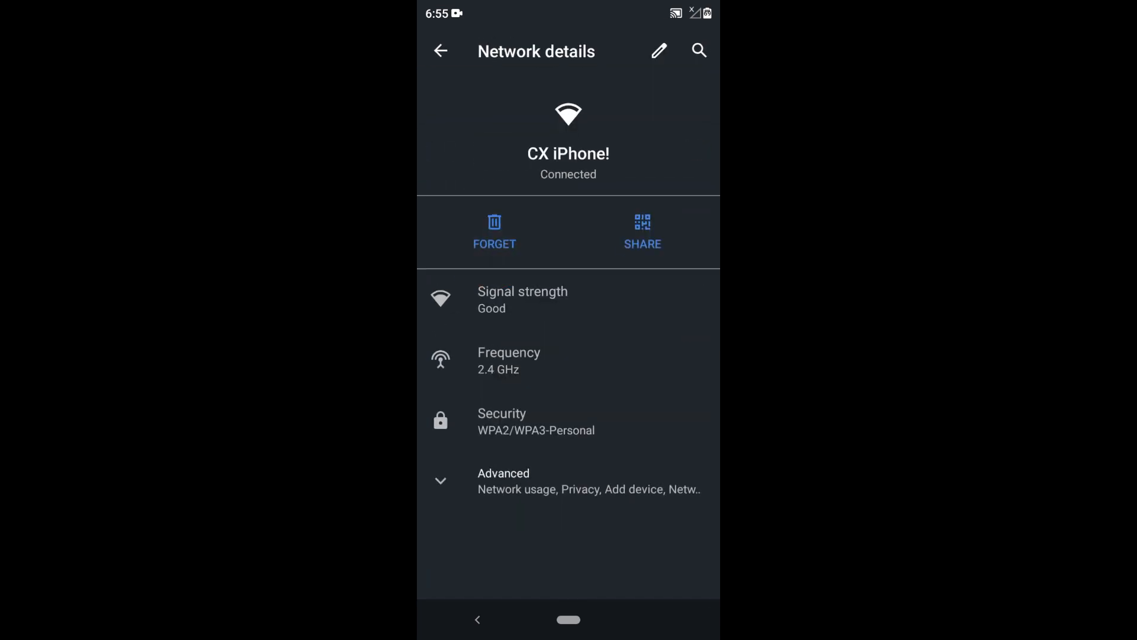
{"action": "left_click", "coordinate": [443, 51]}
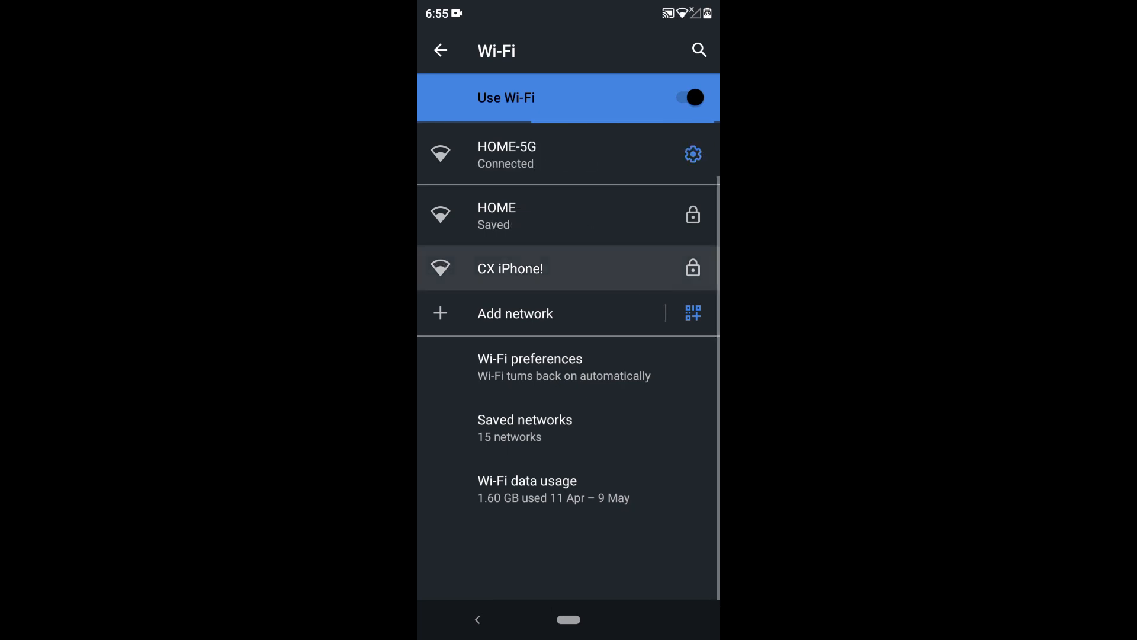
{"action": "left_click", "coordinate": [511, 268]}
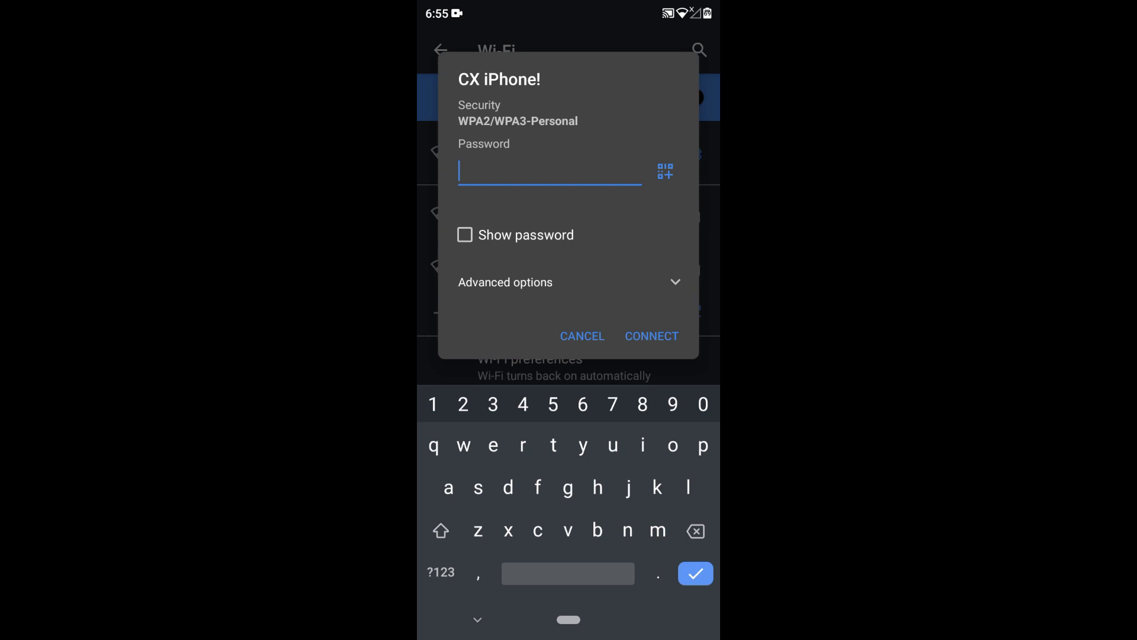
{"action": "type", "text": "password"}
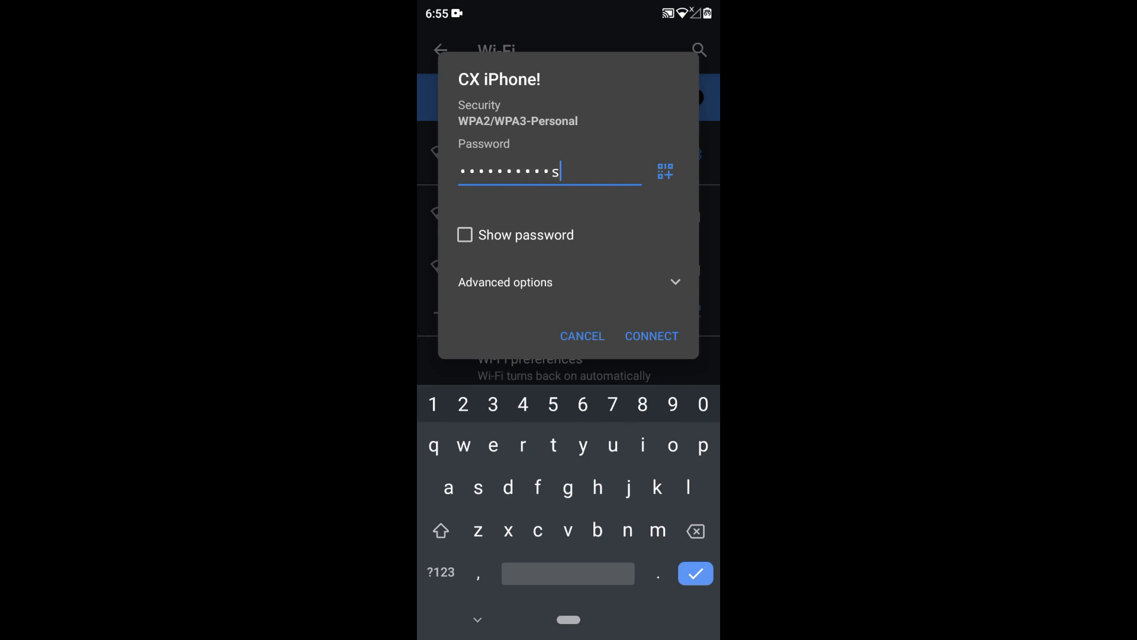
{"action": "left_click", "coordinate": [465, 234]}
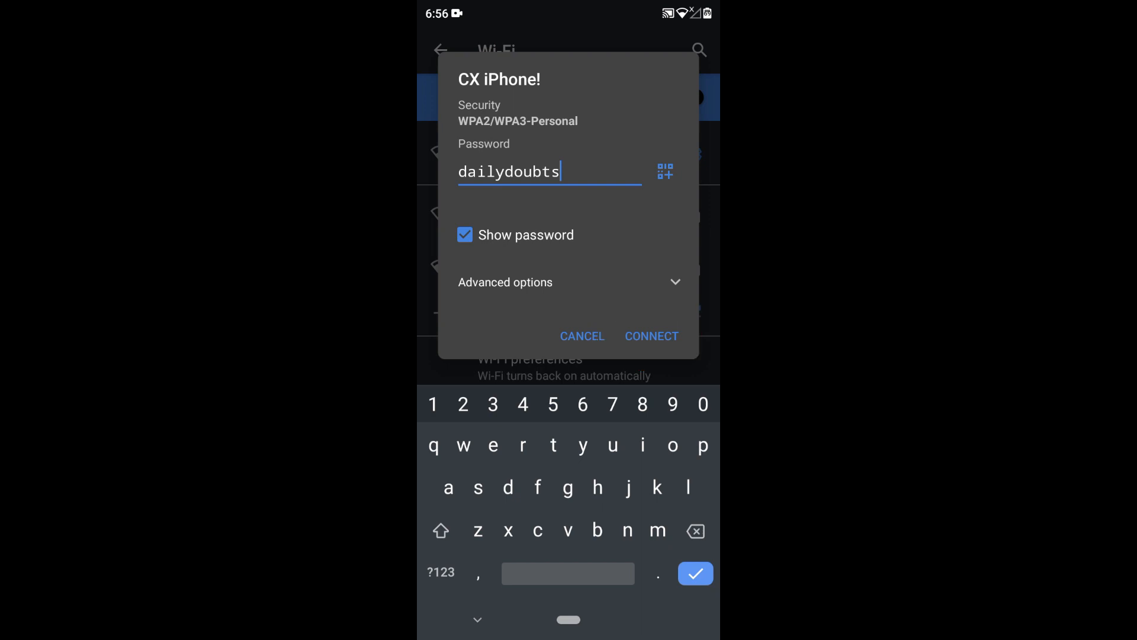
{"action": "left_click", "coordinate": [650, 335]}
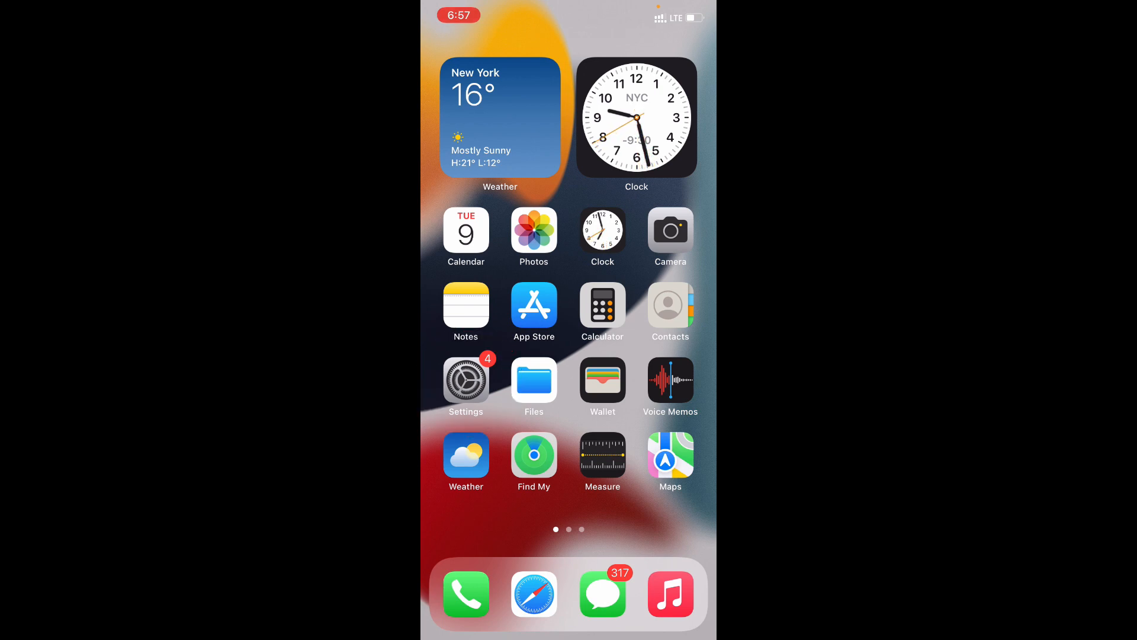
Step: Open the iPhone's Personal Hotspot settings and switch Allow Others to Join off
{"action": "left_click", "coordinate": [466, 380]}
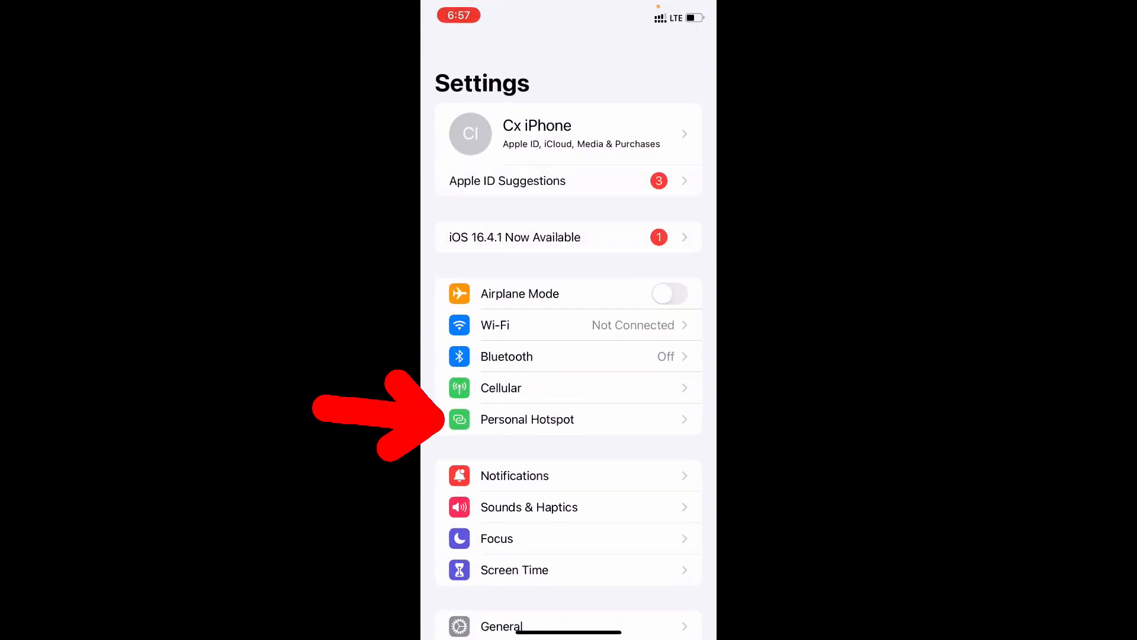
{"action": "left_click", "coordinate": [527, 420]}
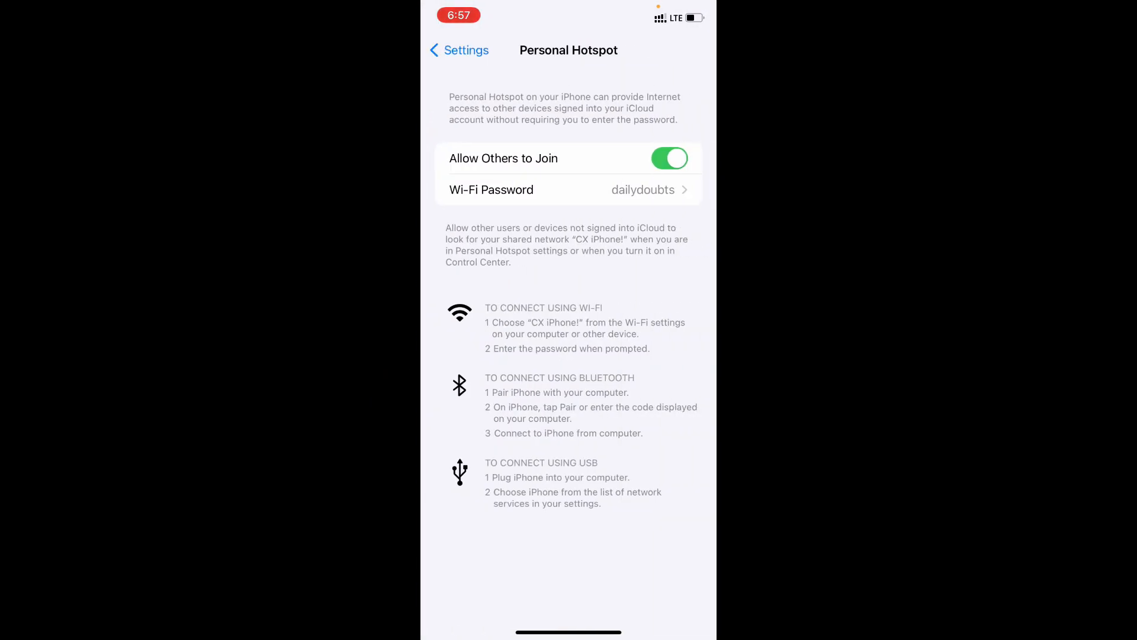
{"action": "left_click", "coordinate": [669, 159]}
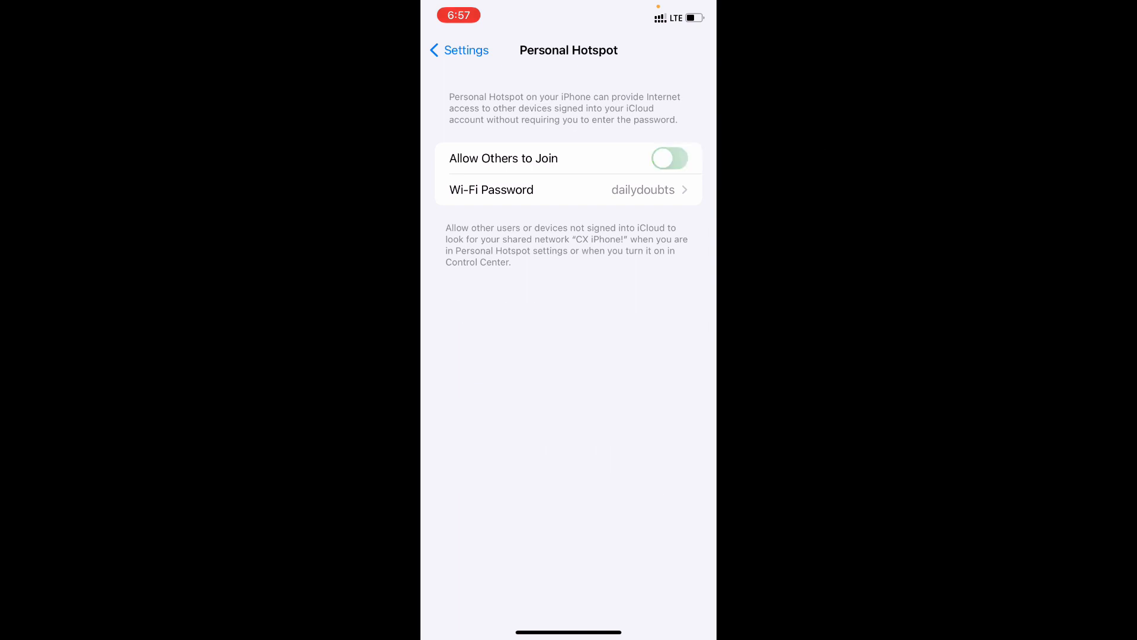
{"action": "left_click", "coordinate": [670, 159]}
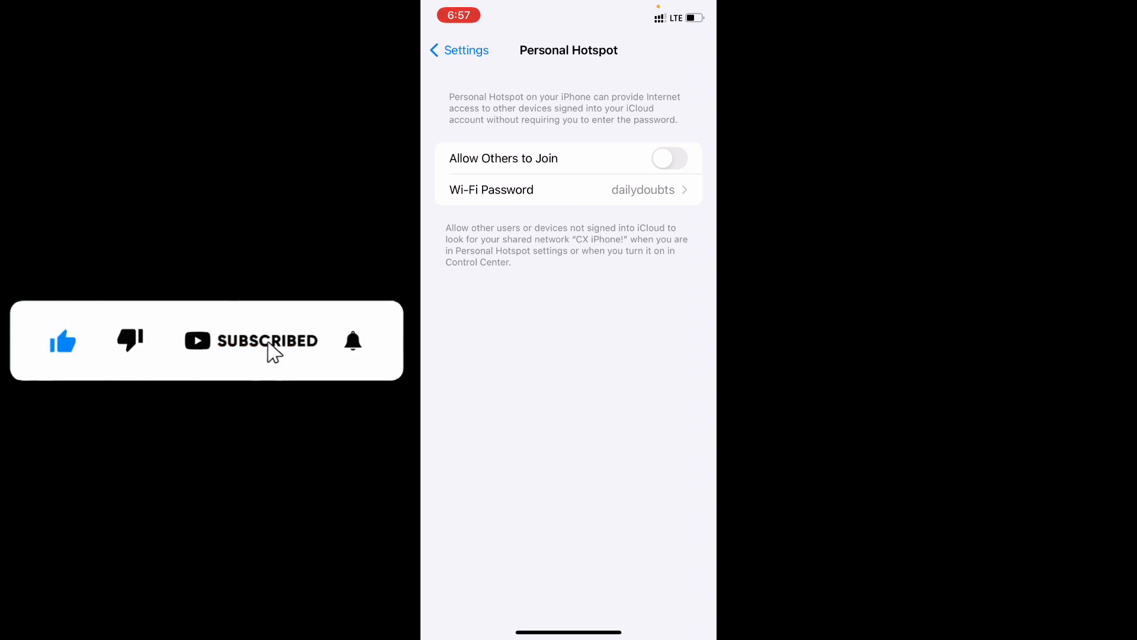
{"action": "left_click", "coordinate": [353, 340]}
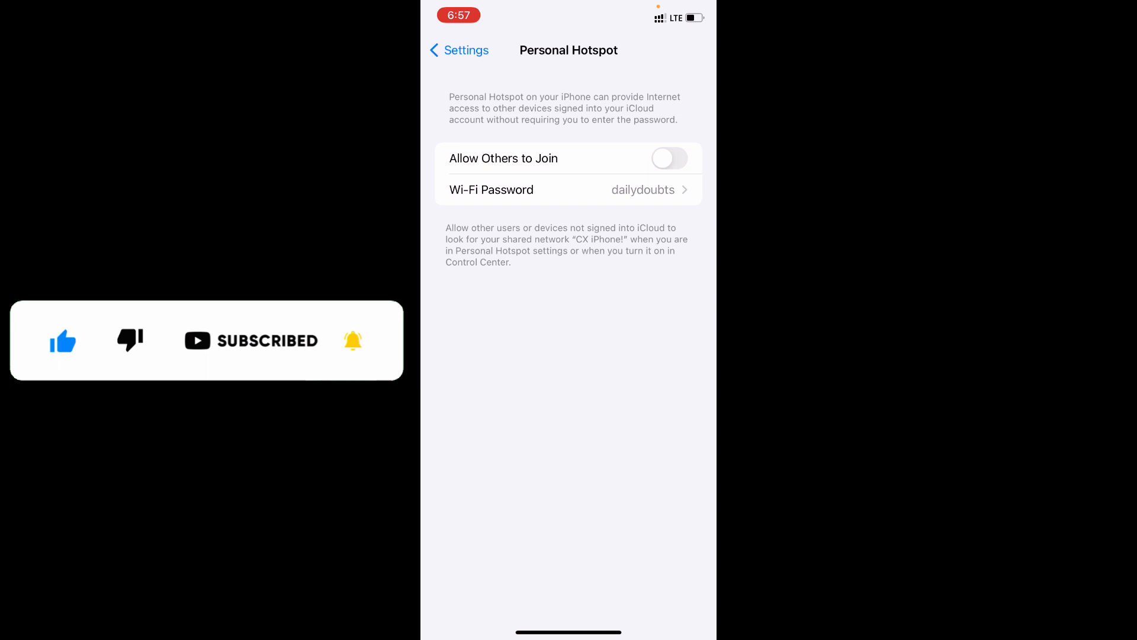